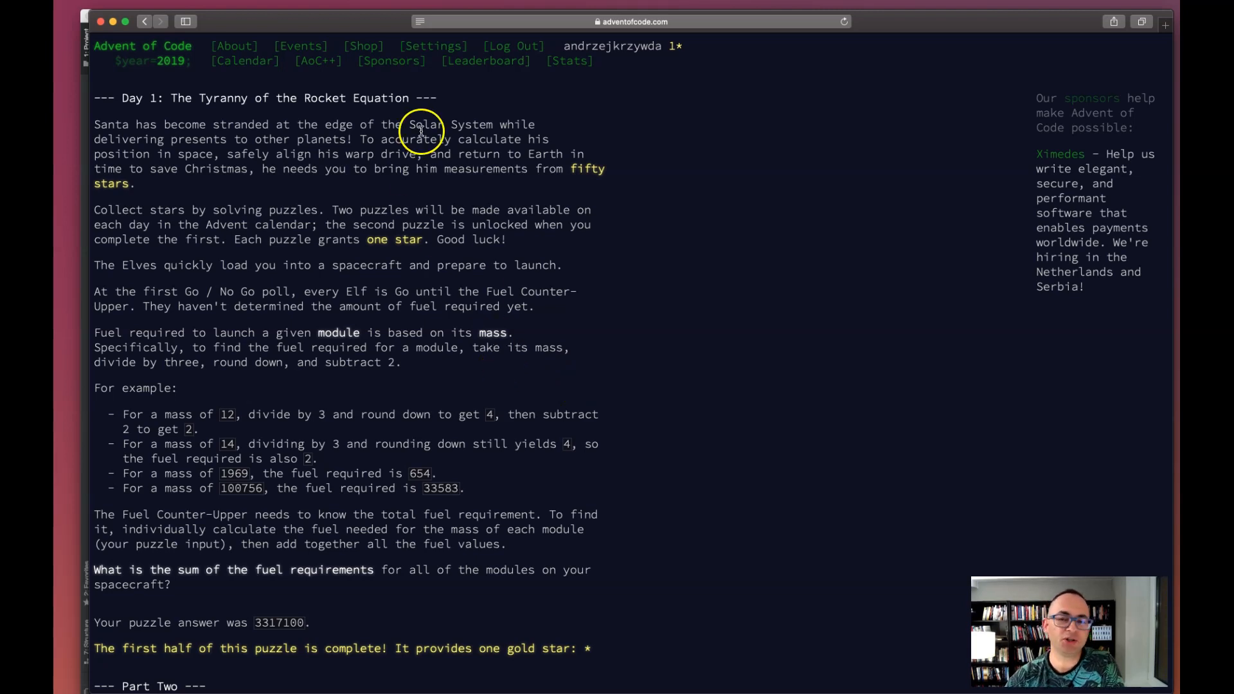
pyautogui.moveTo(158, 62)
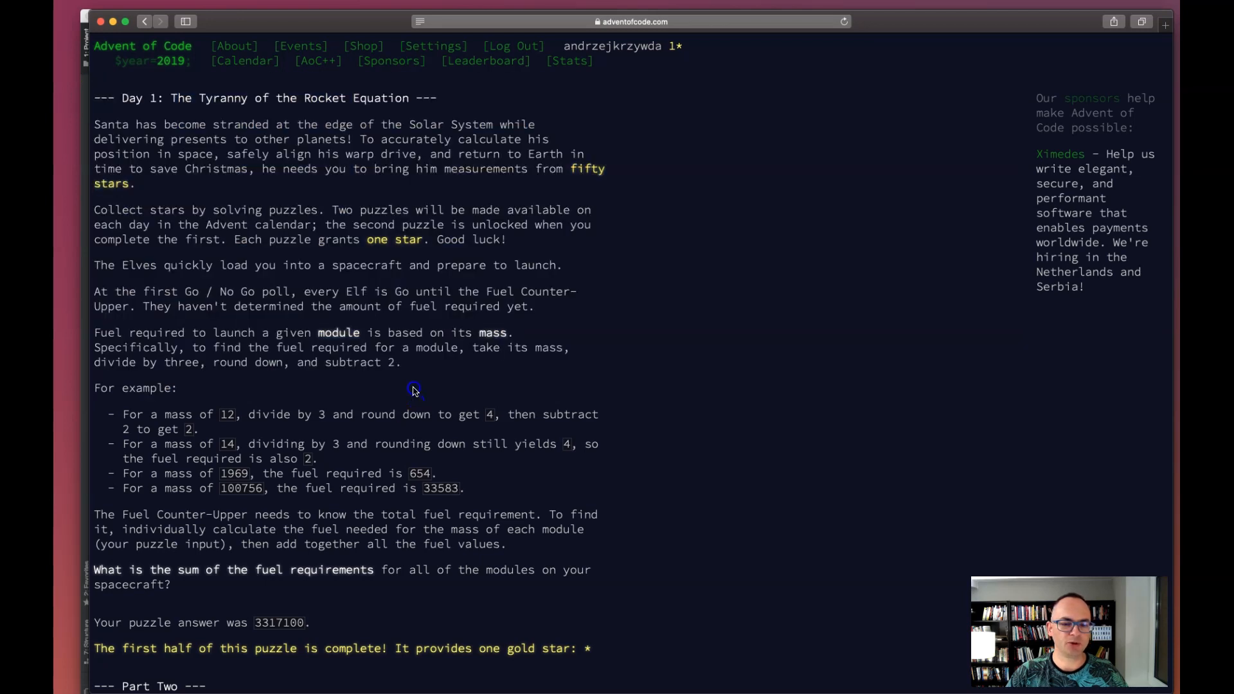
pyautogui.moveTo(396, 378)
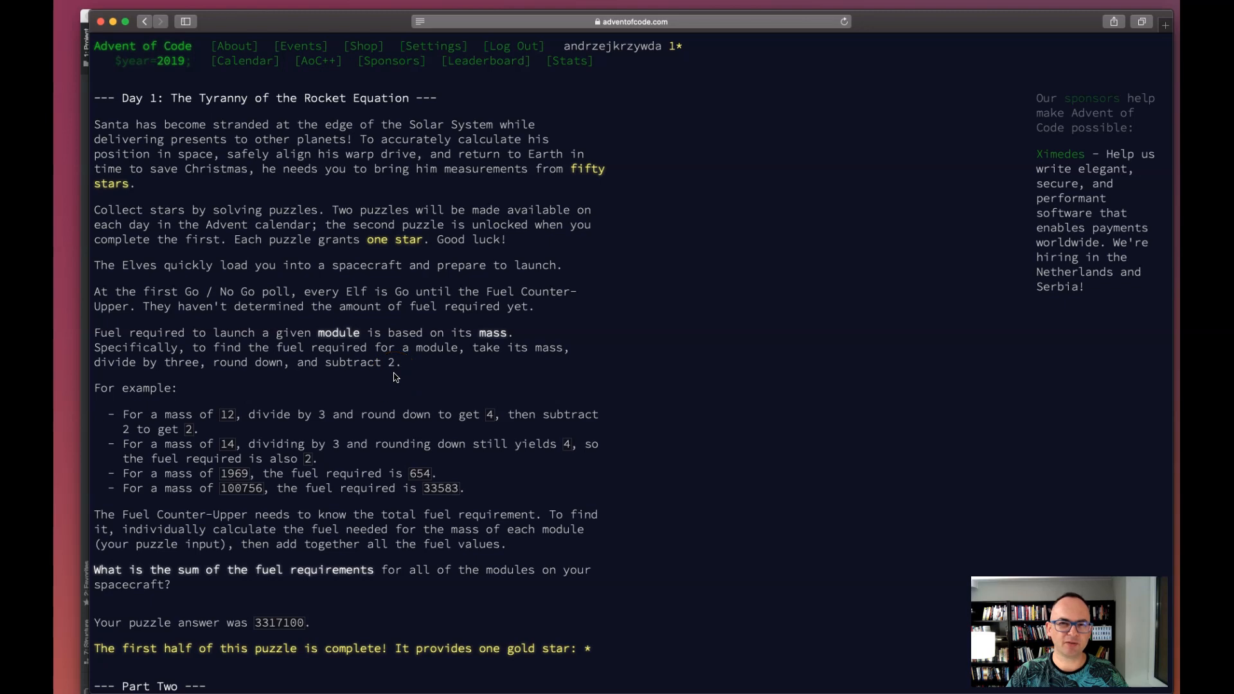
pyautogui.moveTo(387, 378)
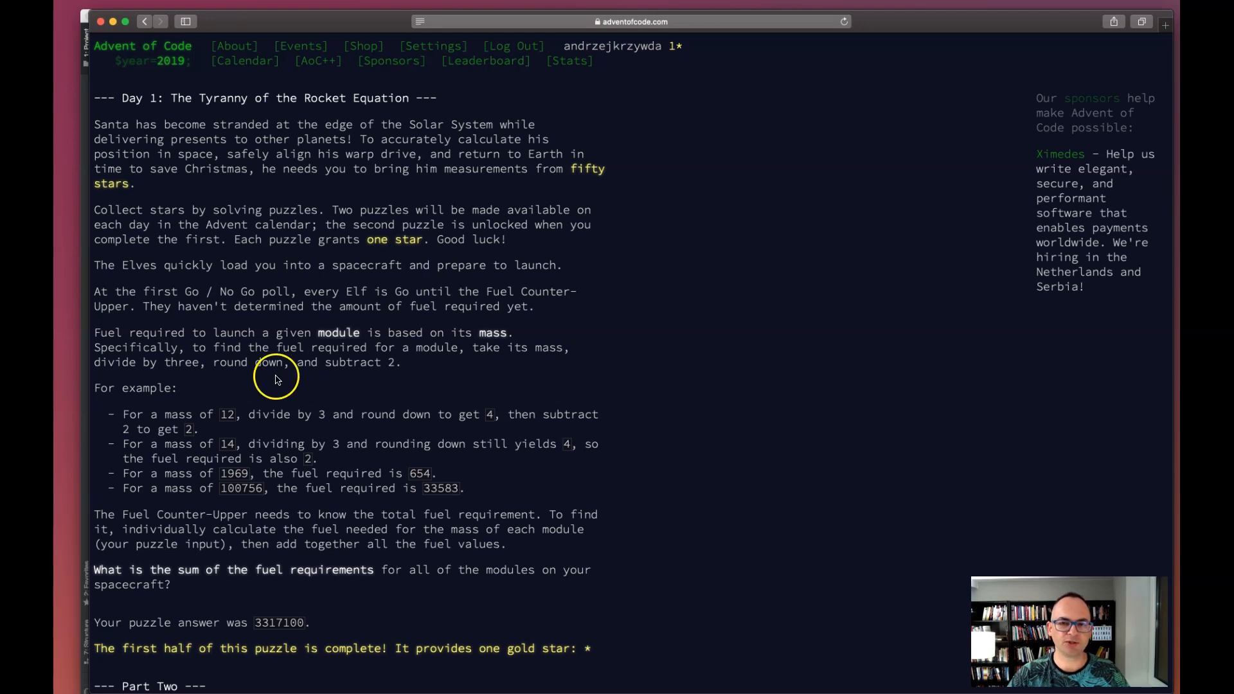
pyautogui.moveTo(277, 379)
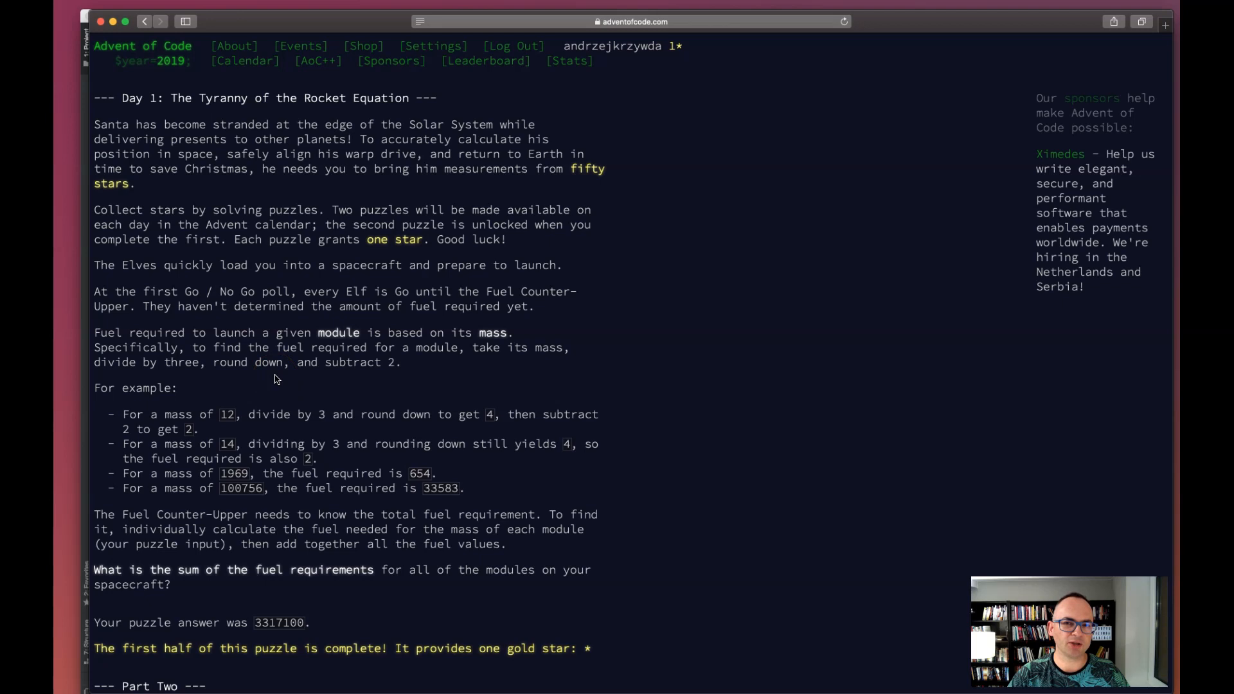
# Review the Day 1 puzzle text and the first-half completion message reporting 3317100
pyautogui.scroll(-3)
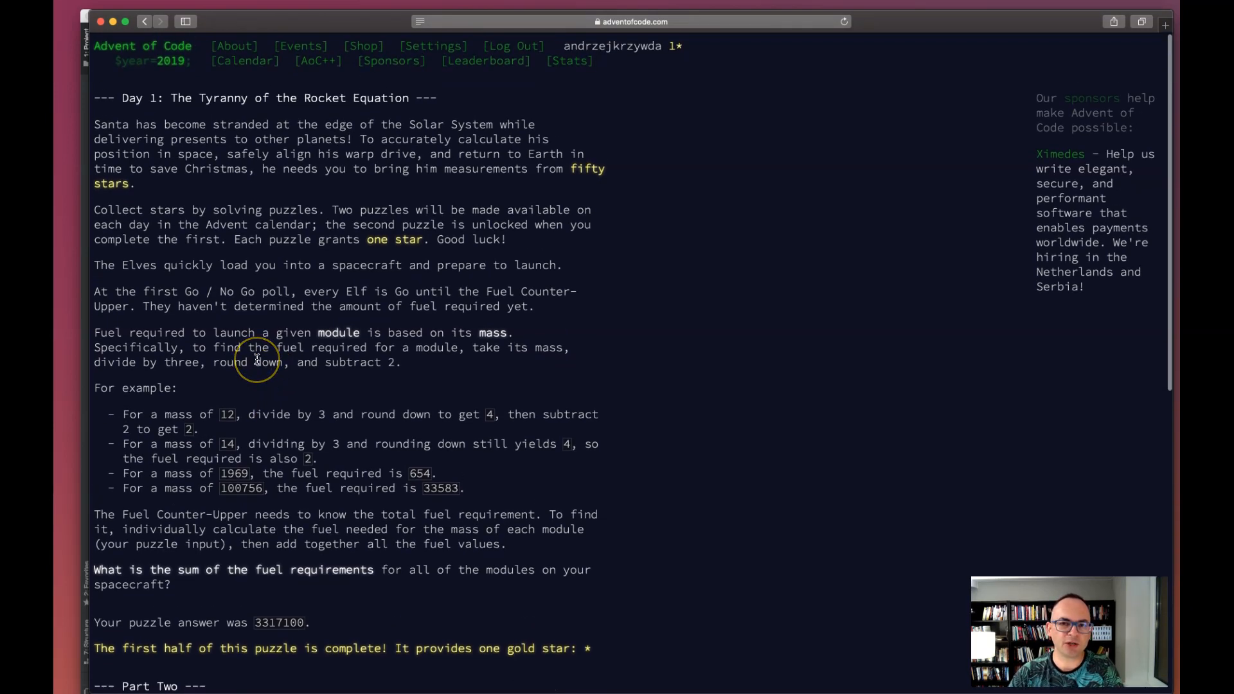
pyautogui.moveTo(122, 97); pyautogui.dragTo(135, 184)
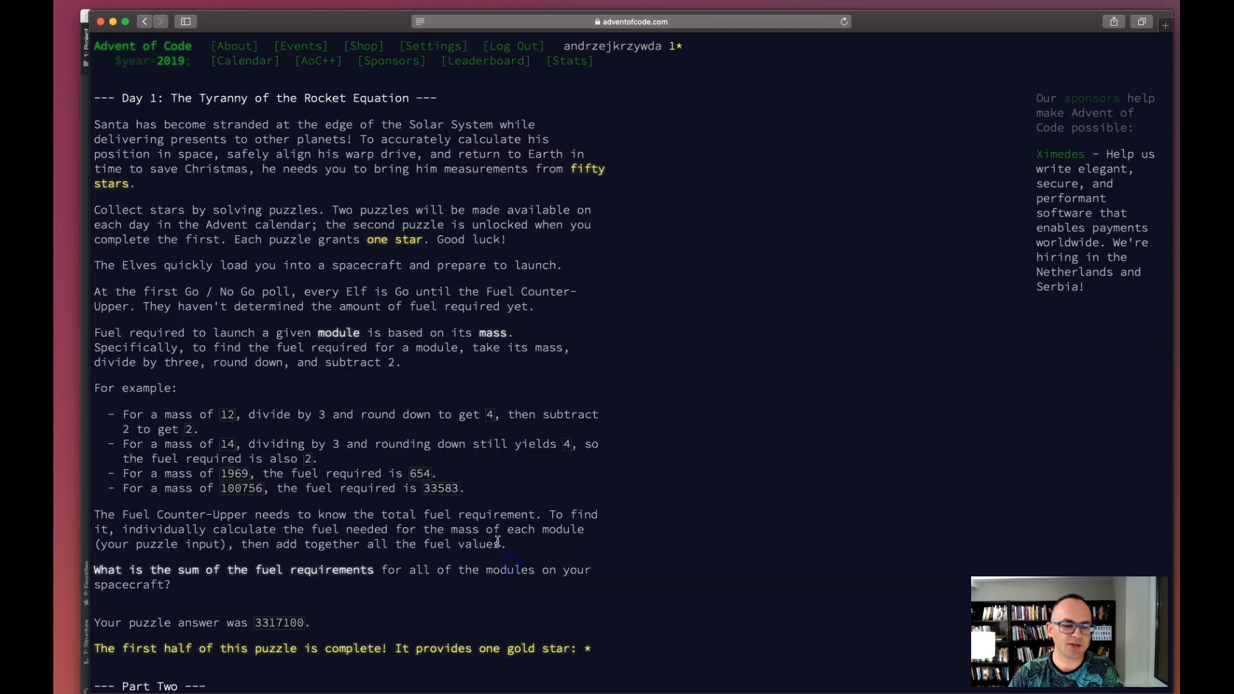
pyautogui.scroll(-3)
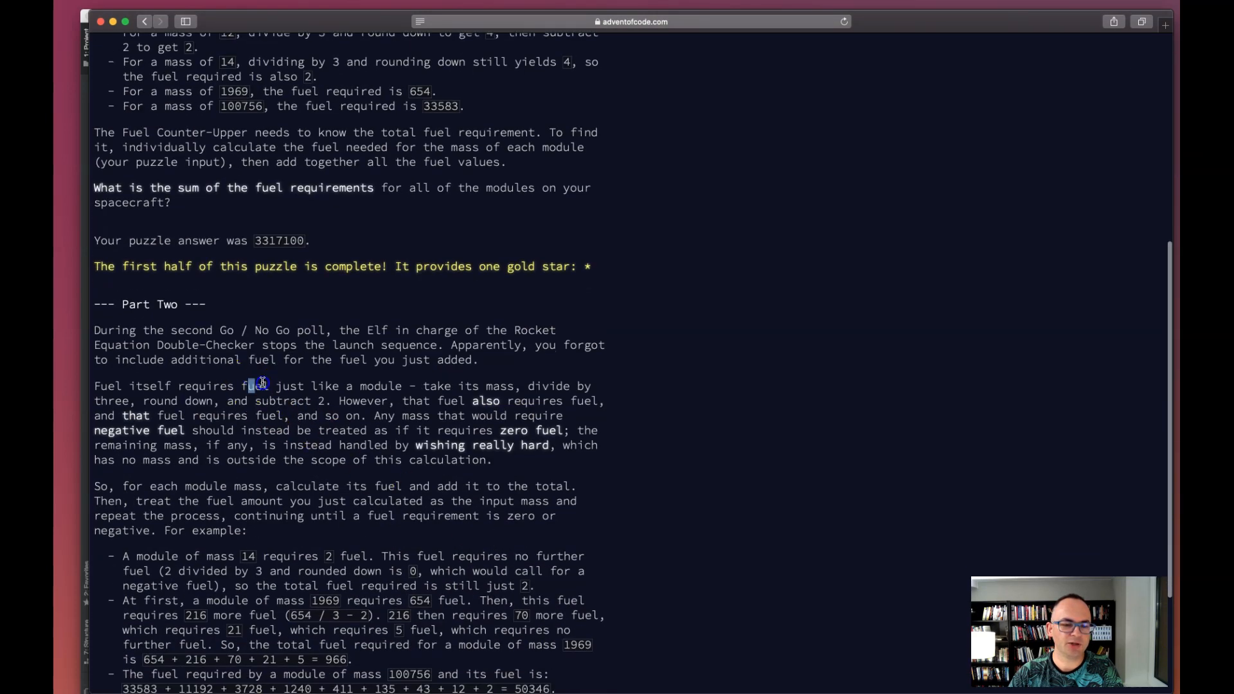
pyautogui.scroll(3)
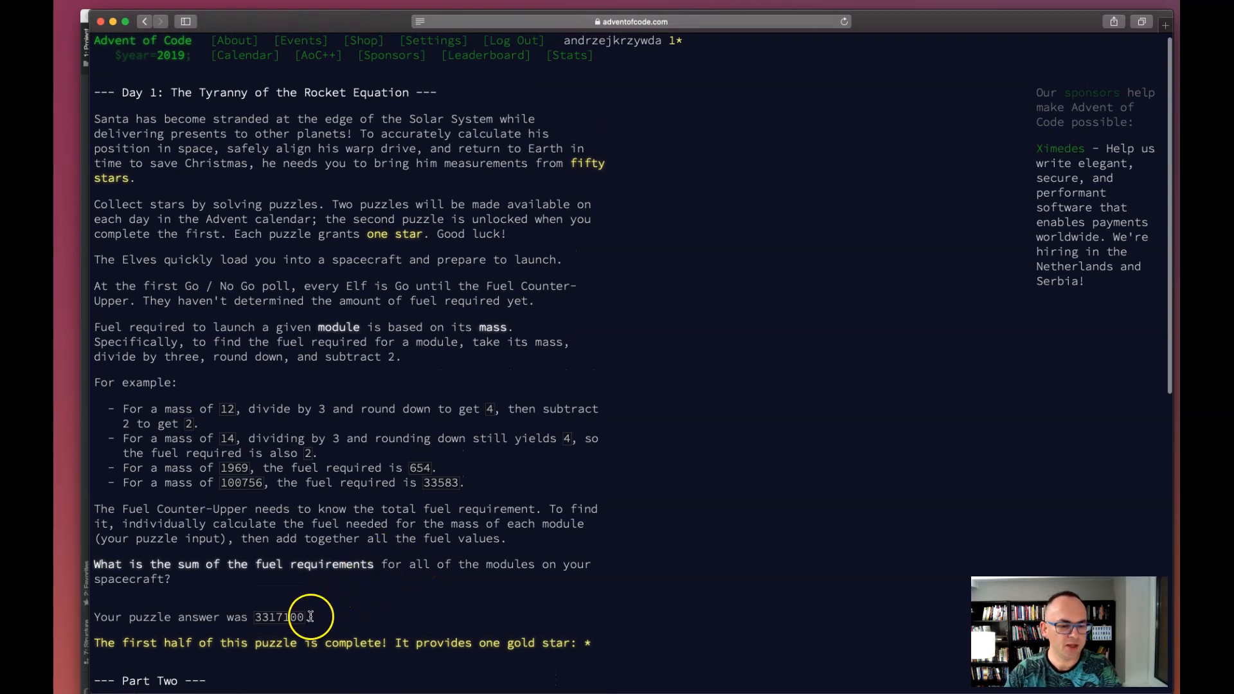
pyautogui.moveTo(293, 617)
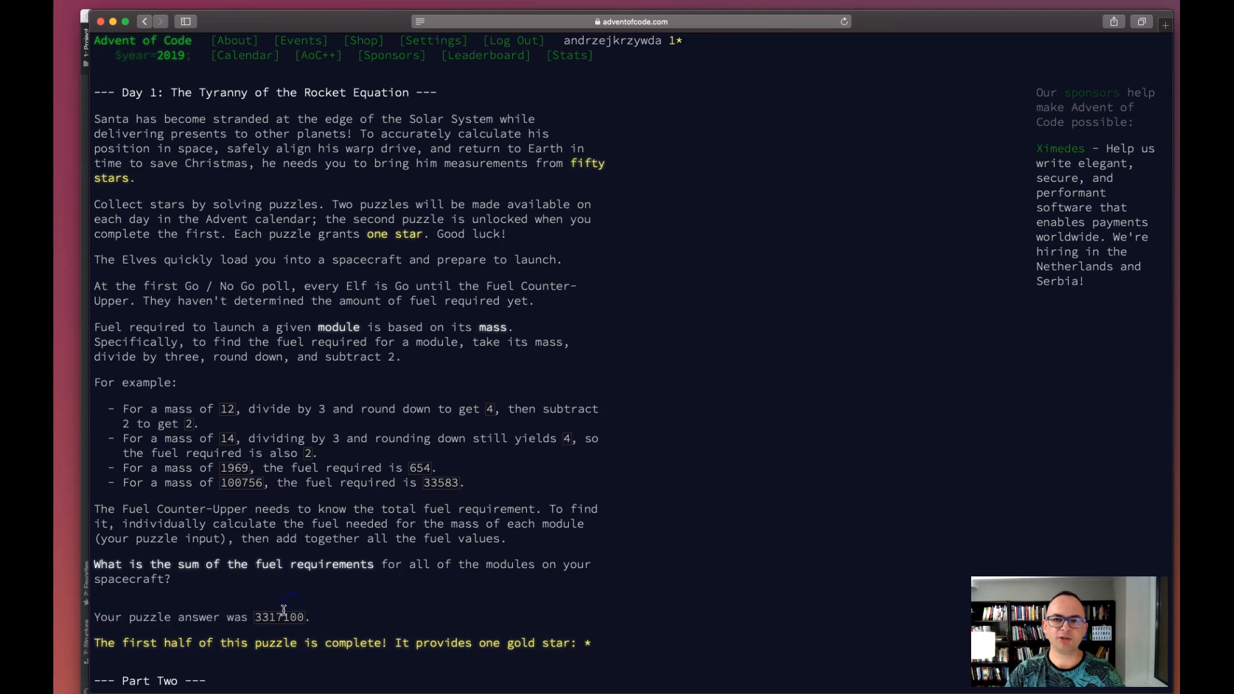
pyautogui.scroll(-3)
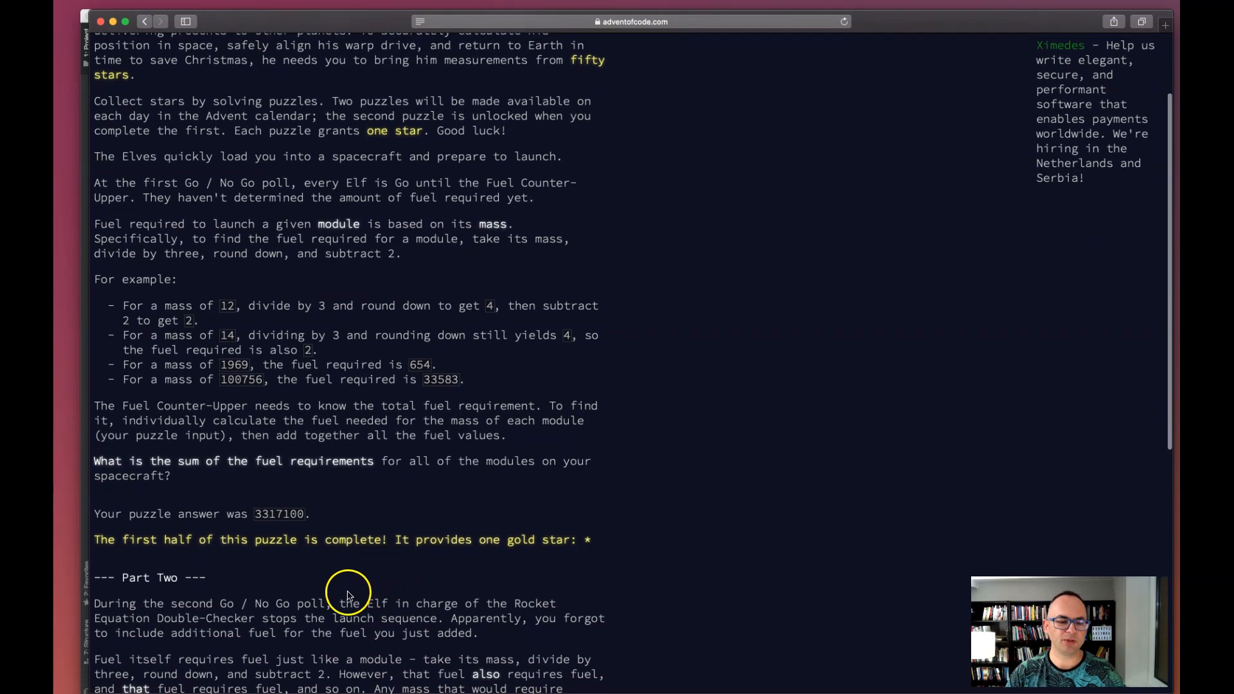
pyautogui.moveTo(295, 540); pyautogui.dragTo(408, 540)
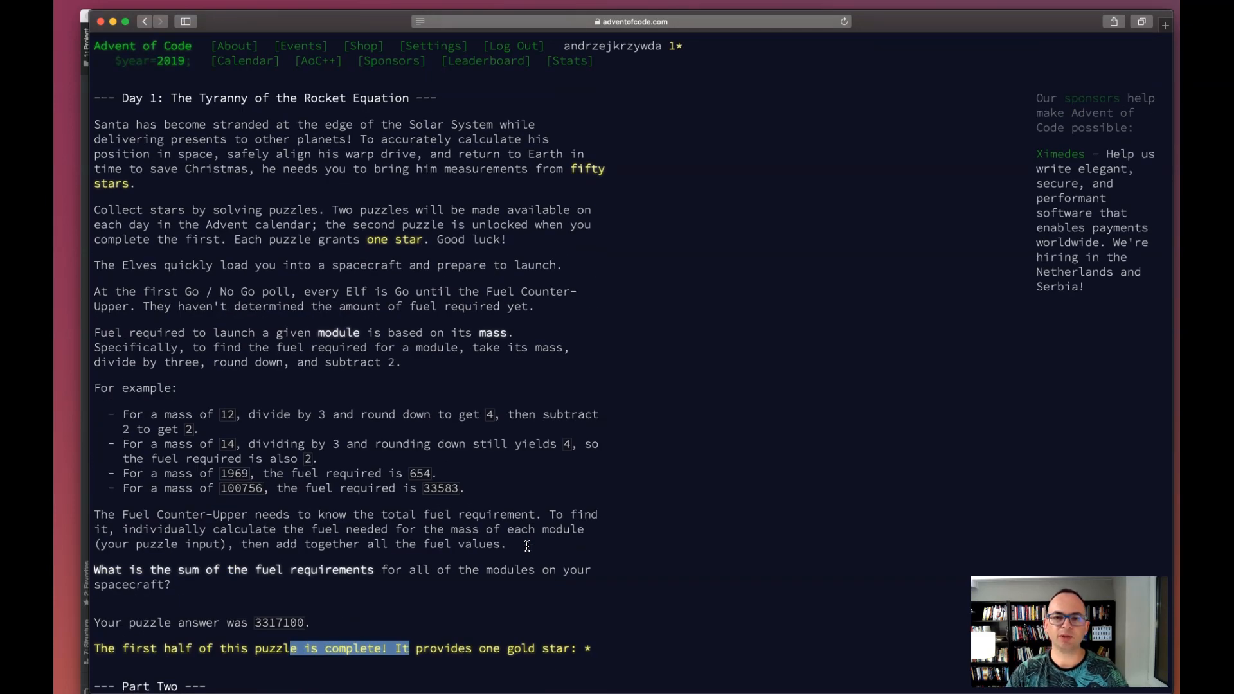
pyautogui.moveTo(422, 387)
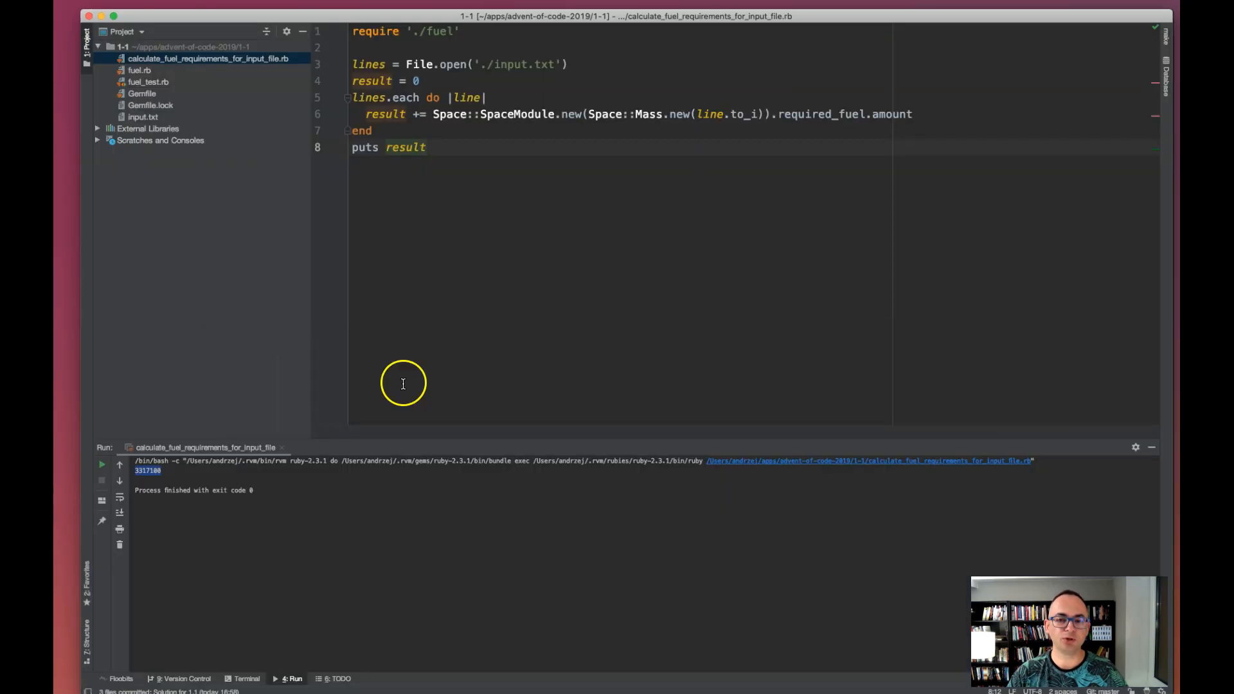
pyautogui.moveTo(185, 83)
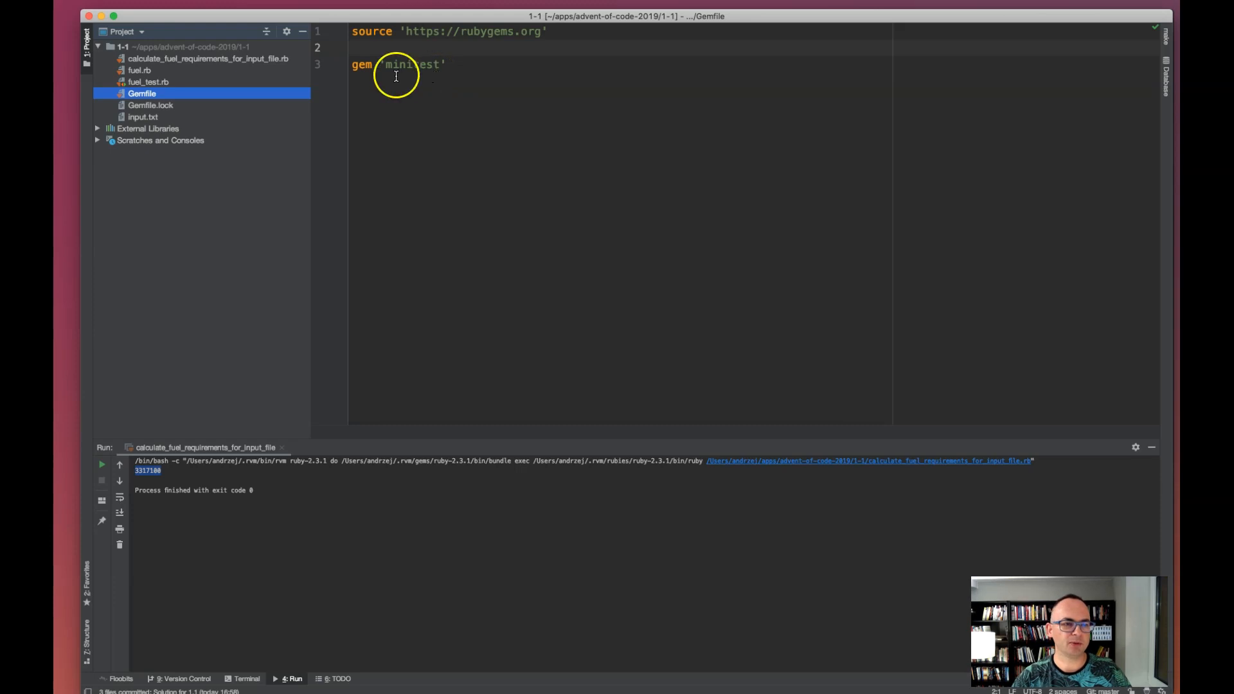
# Bring up fuel_test.rb with the FuelTest minitest cases for single modules
pyautogui.click(147, 83)
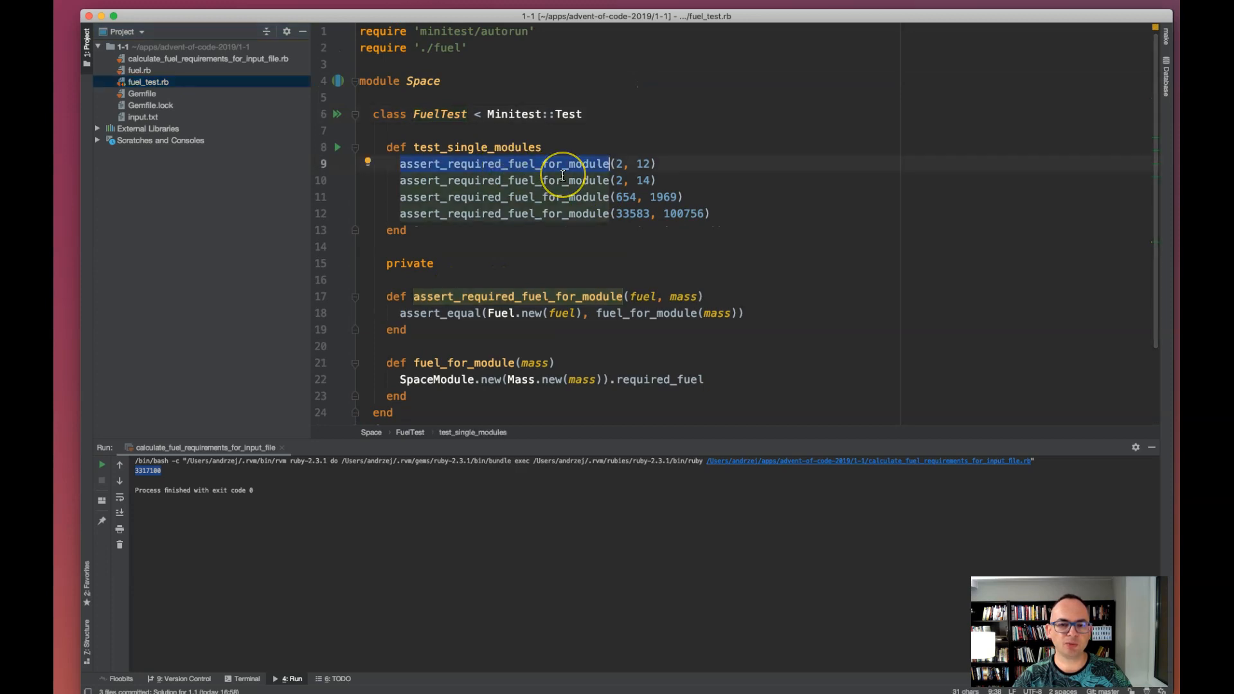
pyautogui.moveTo(168, 55)
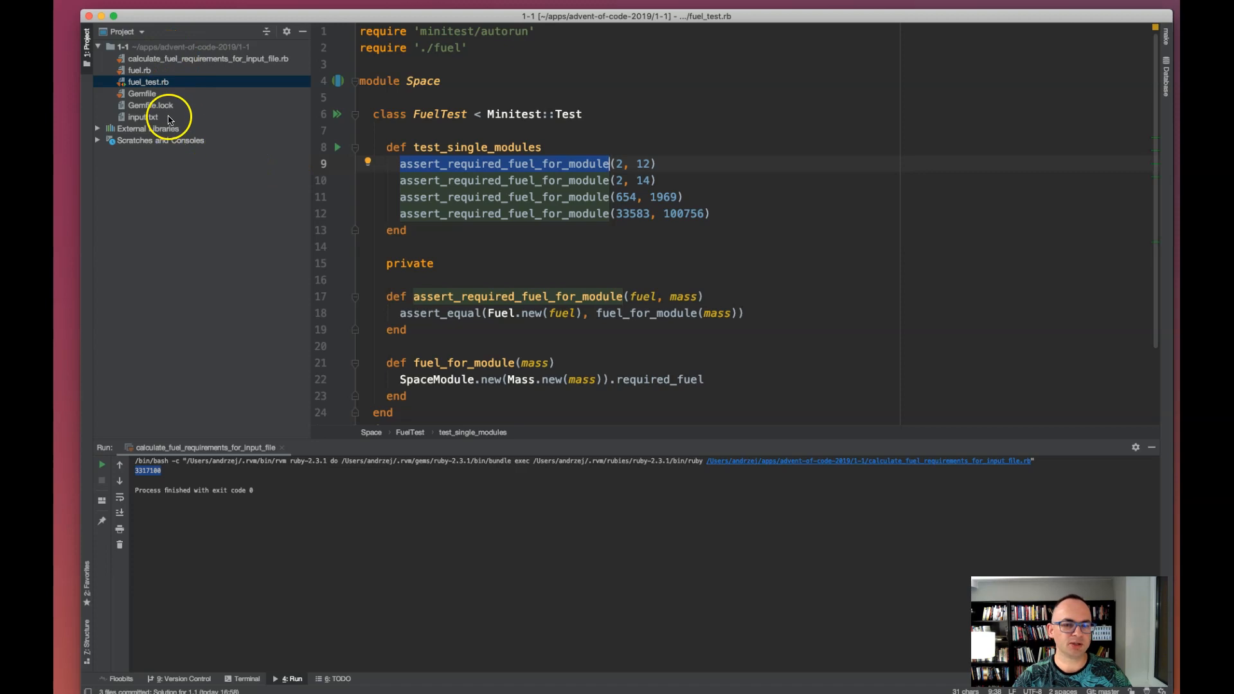
pyautogui.moveTo(633, 172)
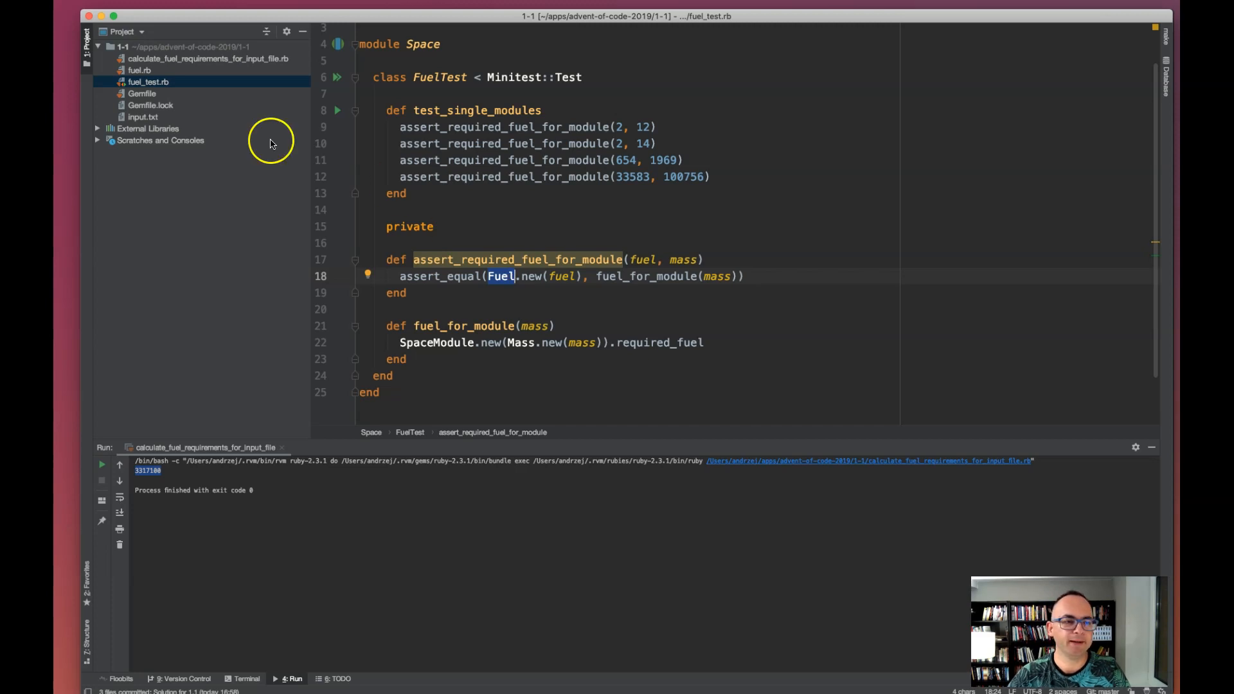
# Show fuel.rb, noting the SpaceModule name and its required_fuel formula on line 9
pyautogui.click(132, 70)
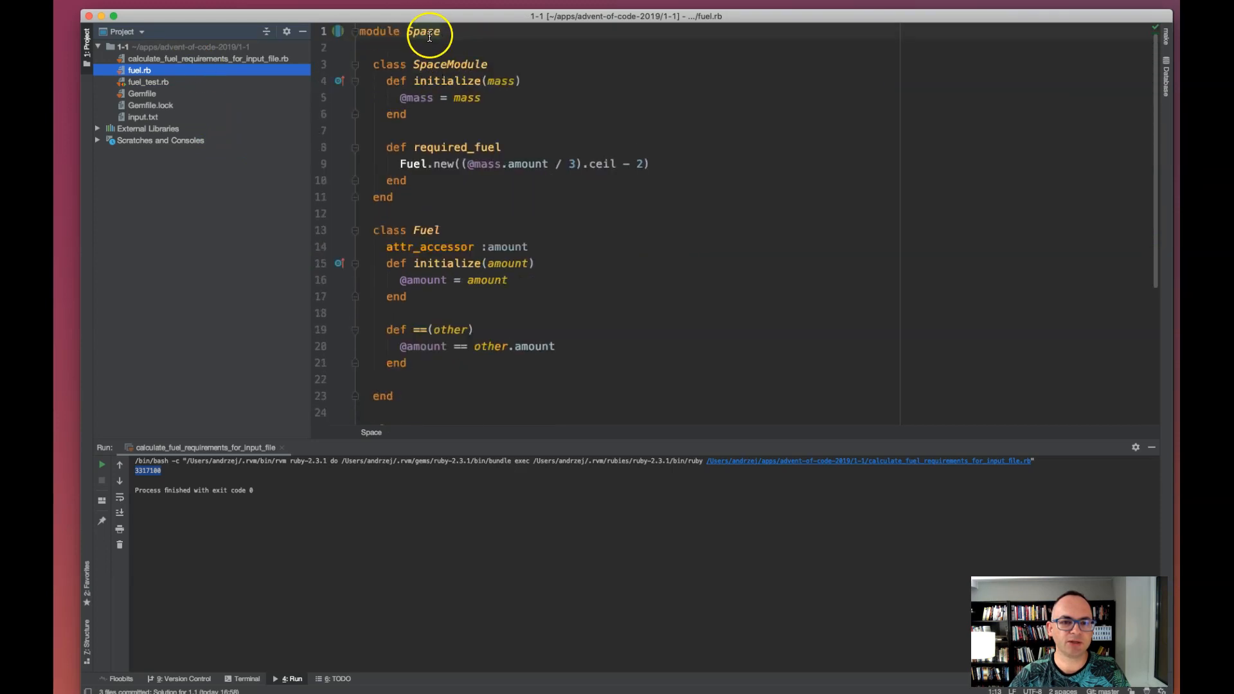
pyautogui.doubleClick(447, 65)
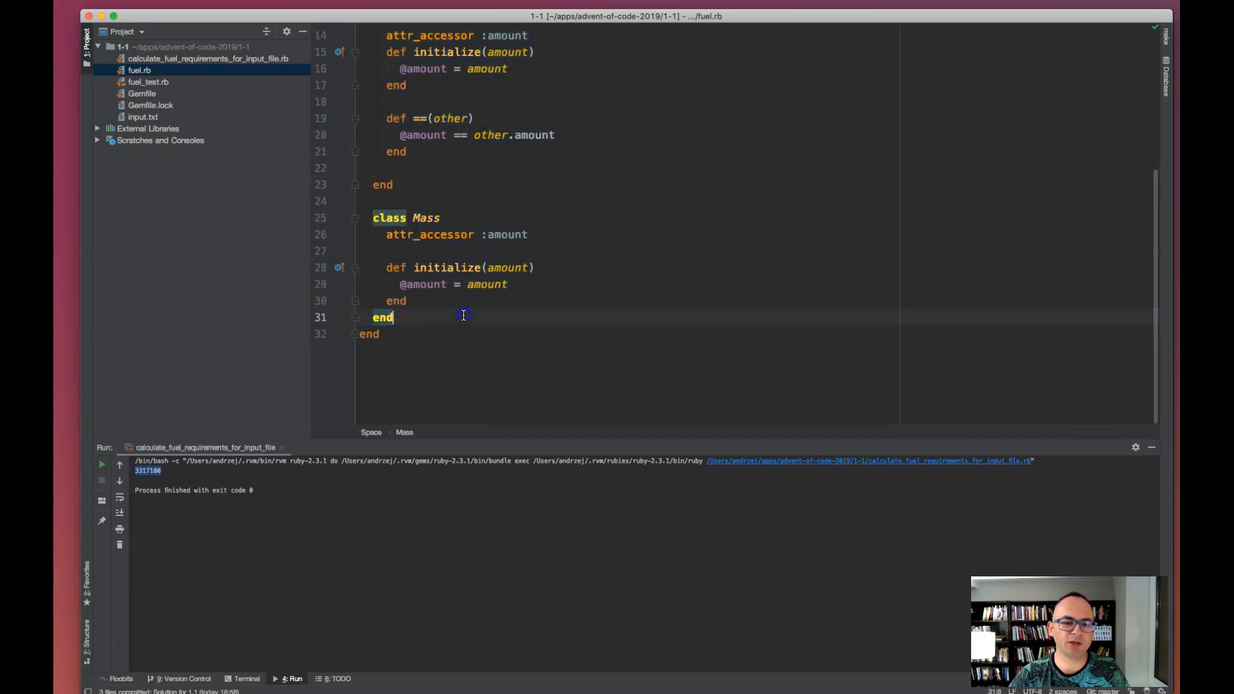
pyautogui.click(524, 234)
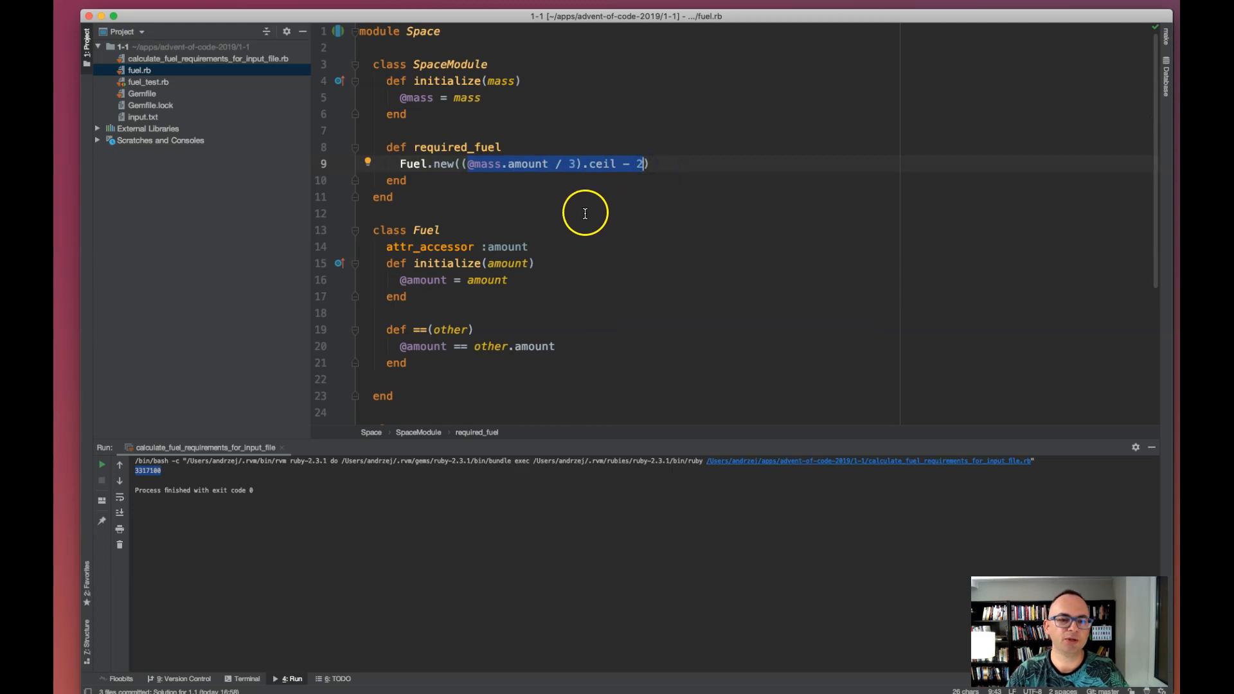
pyautogui.moveTo(576, 210)
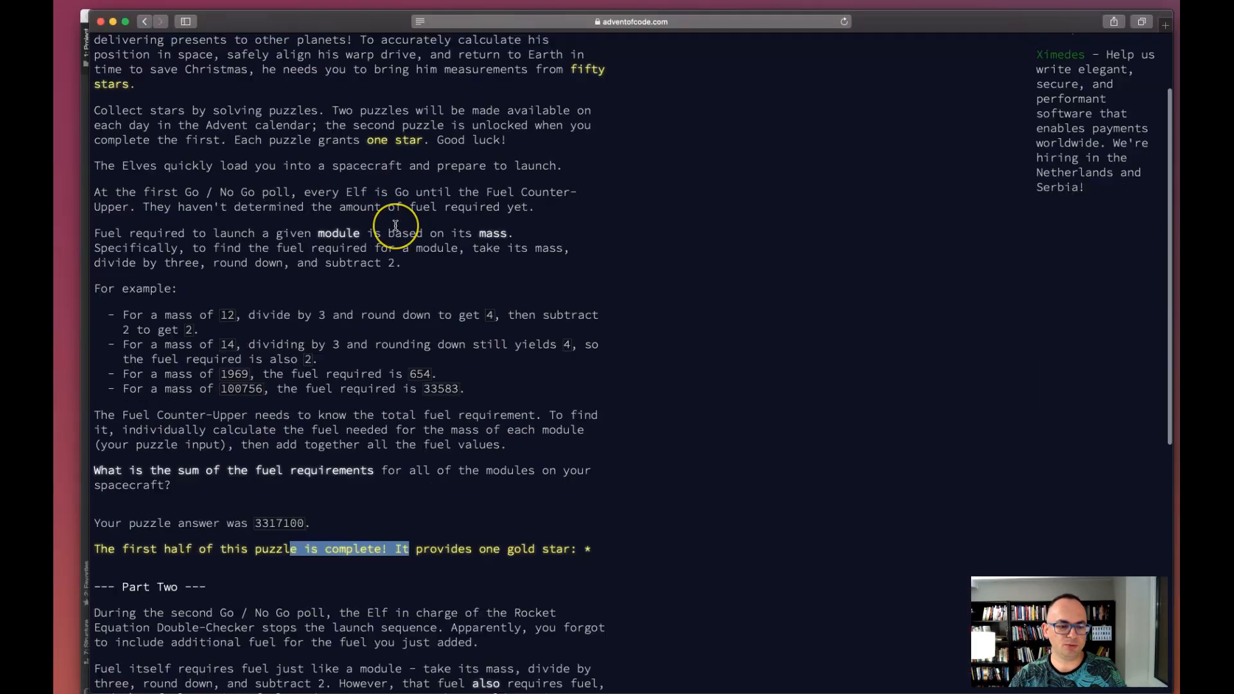
# Reread Part Two's recursive fuel-for-fuel rule on the Advent of Code page
pyautogui.scroll(-3)
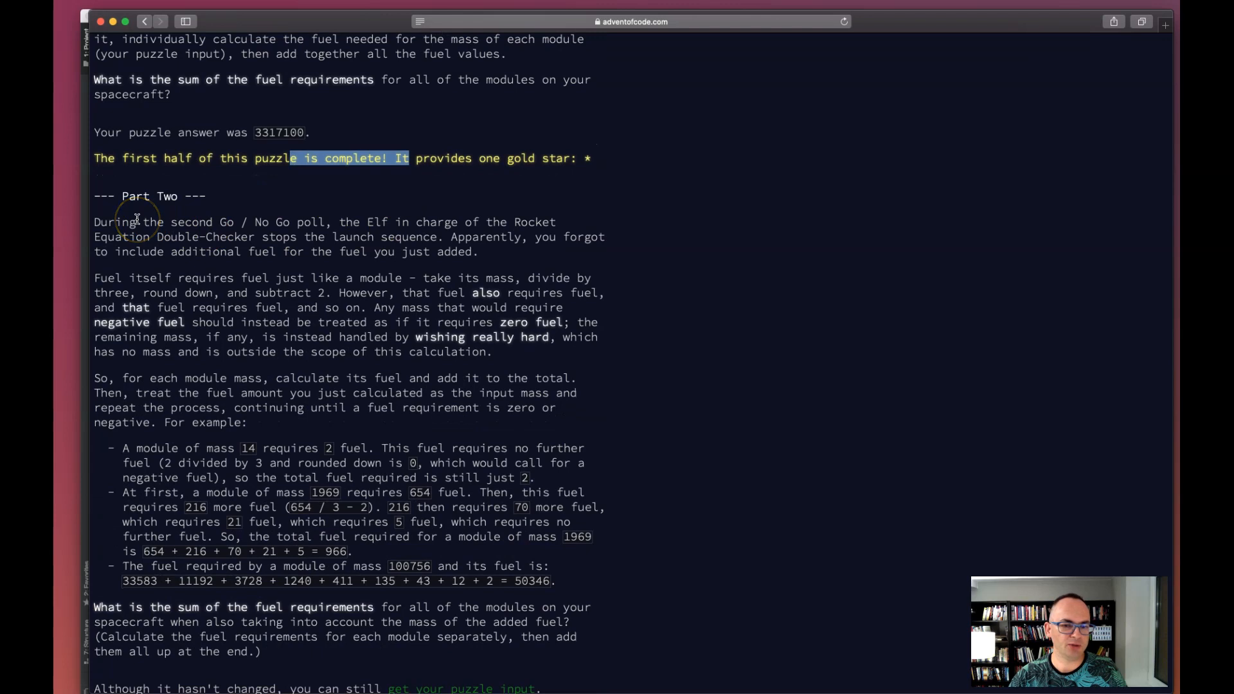
pyautogui.moveTo(135, 222); pyautogui.dragTo(264, 293)
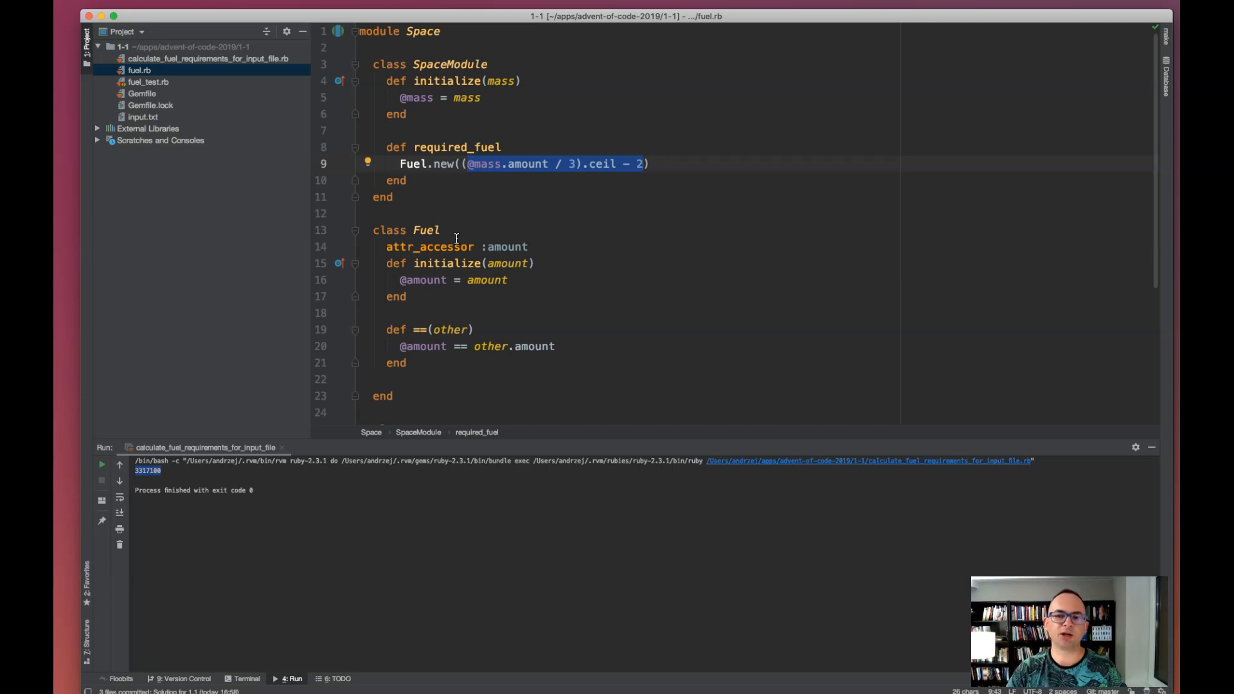
pyautogui.moveTo(602, 225)
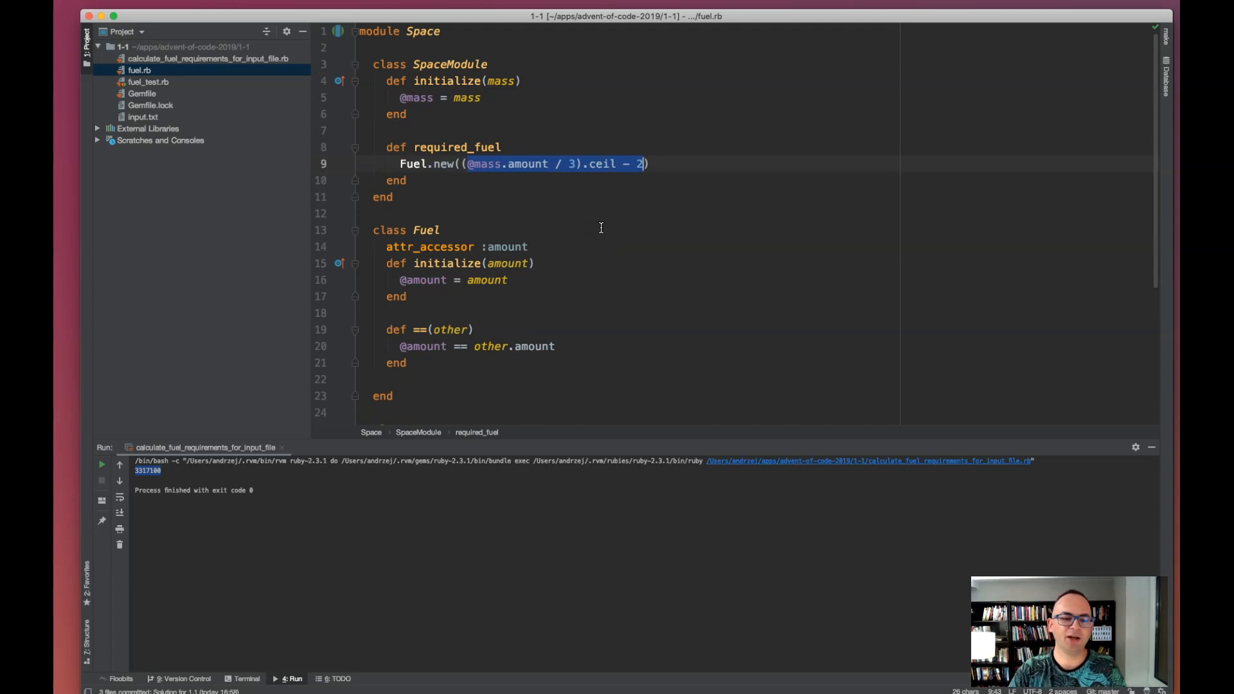
# Look back over fuel.rb's Fuel and Mass classes below the single-step required_fuel formula
pyautogui.scroll(-3)
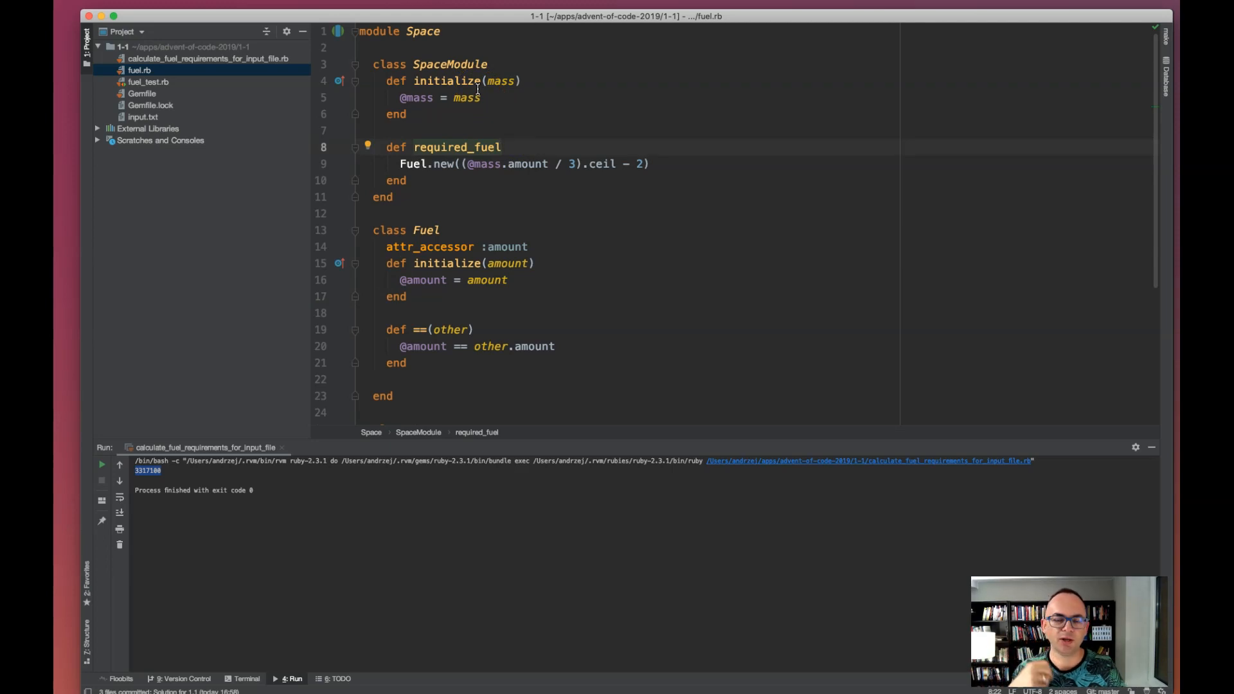
pyautogui.click(499, 147)
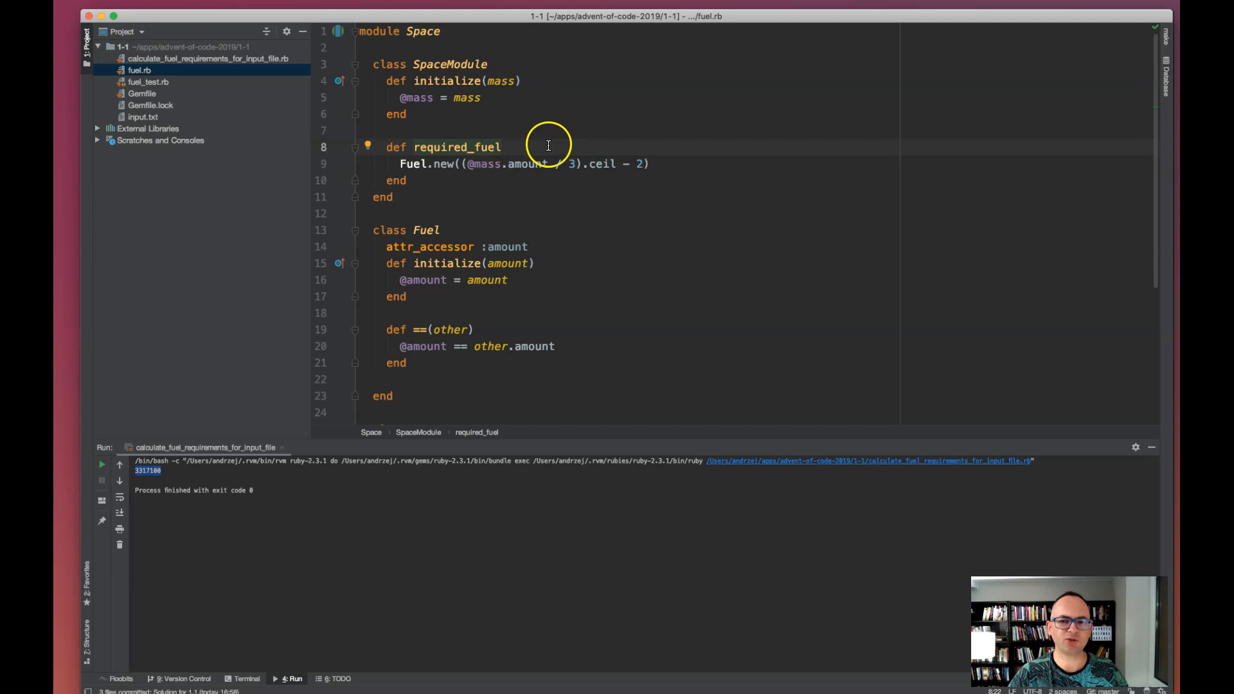
pyautogui.moveTo(558, 143)
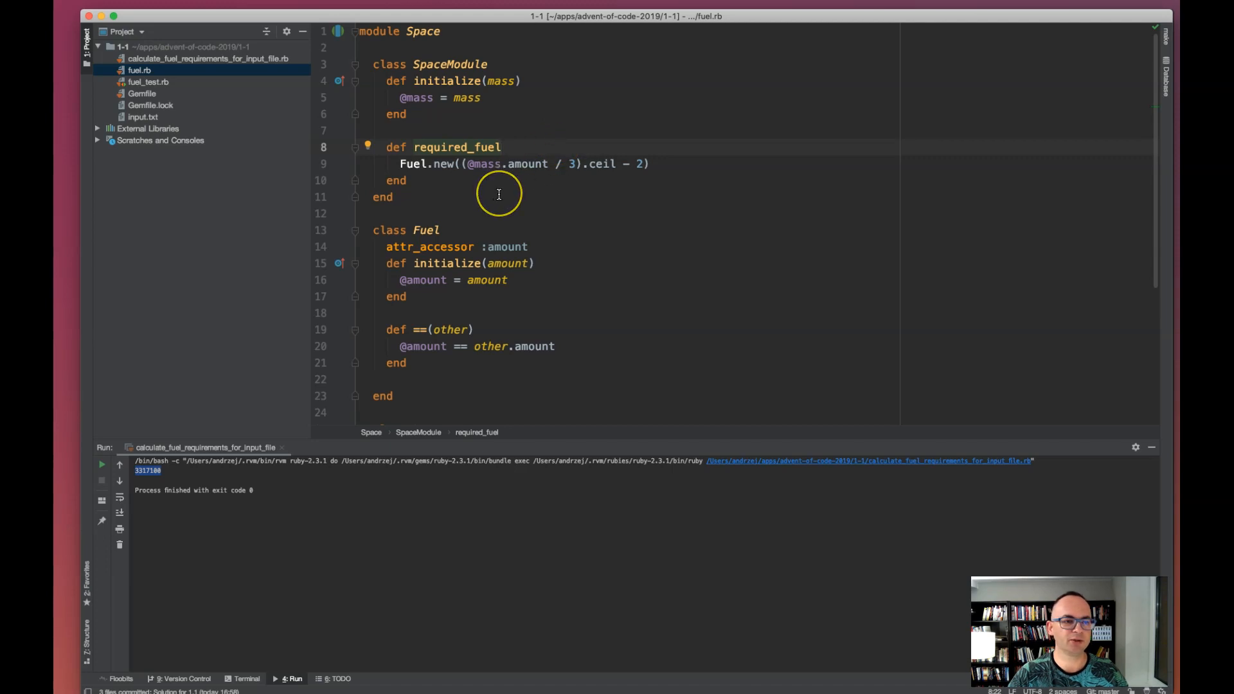
pyautogui.scroll(-3)
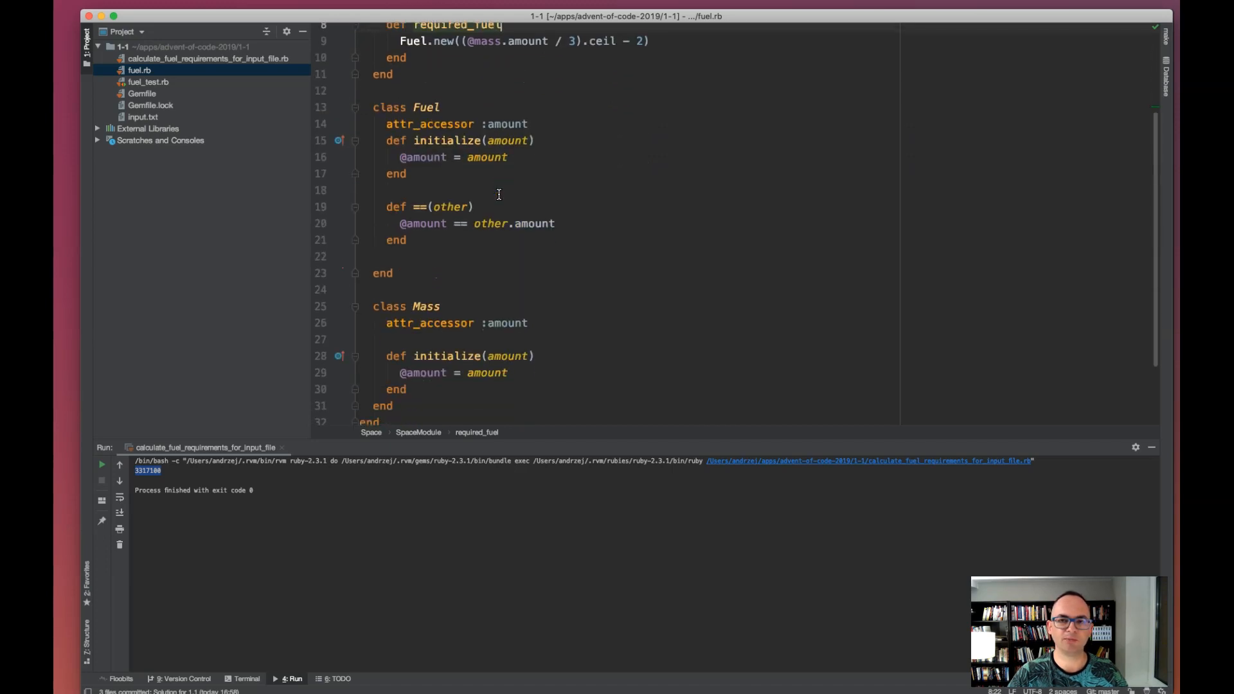